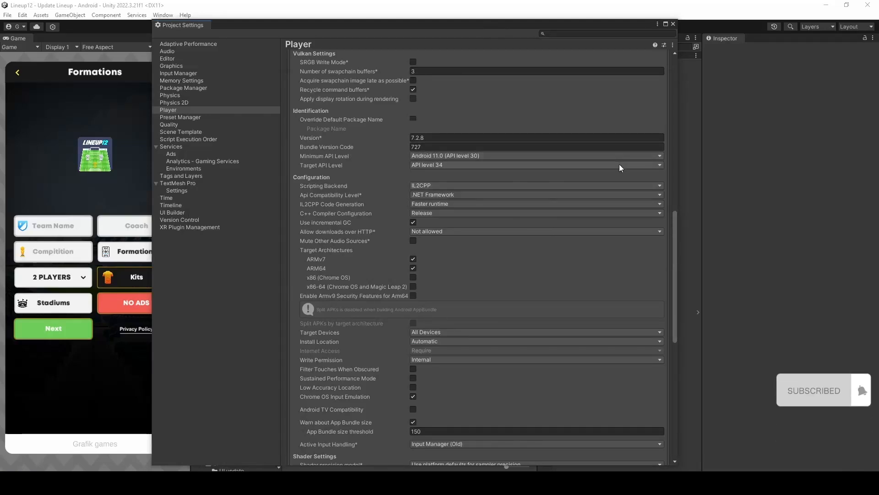
# - Show the Target API Level choices in Unity's Android Player settings (currently API 34)
pyautogui.click(535, 164)
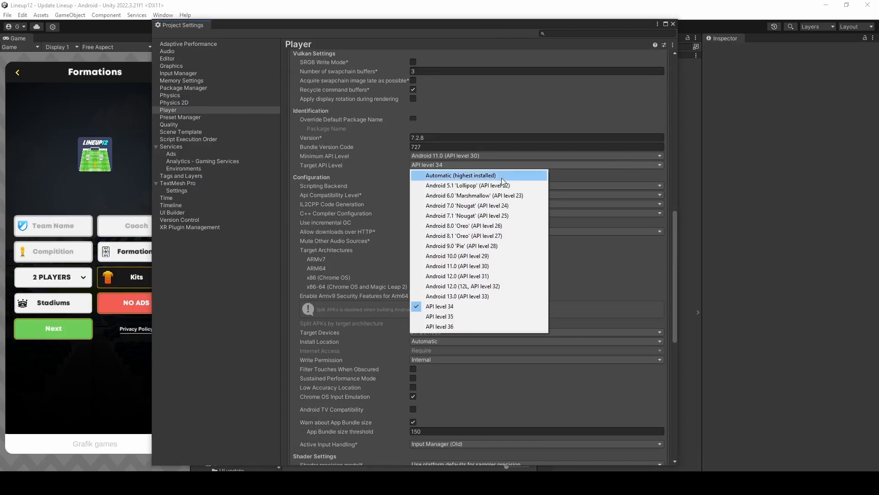
pyautogui.moveTo(481, 326)
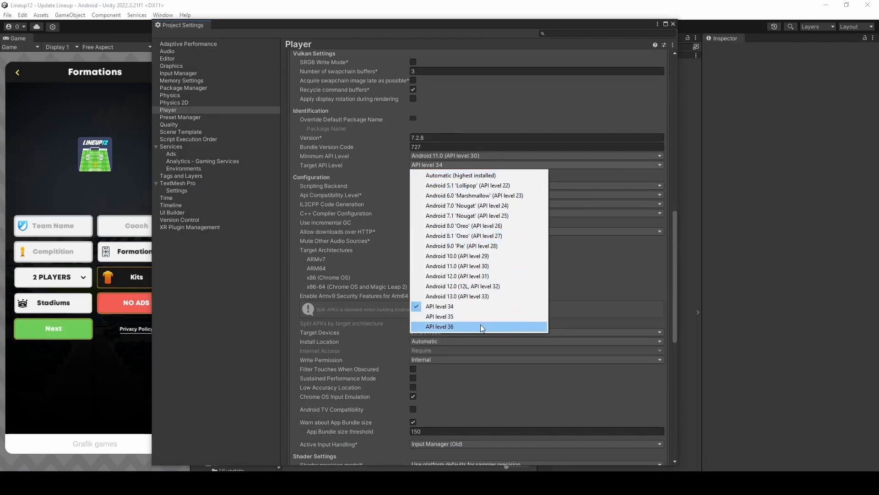
pyautogui.moveTo(632, 351)
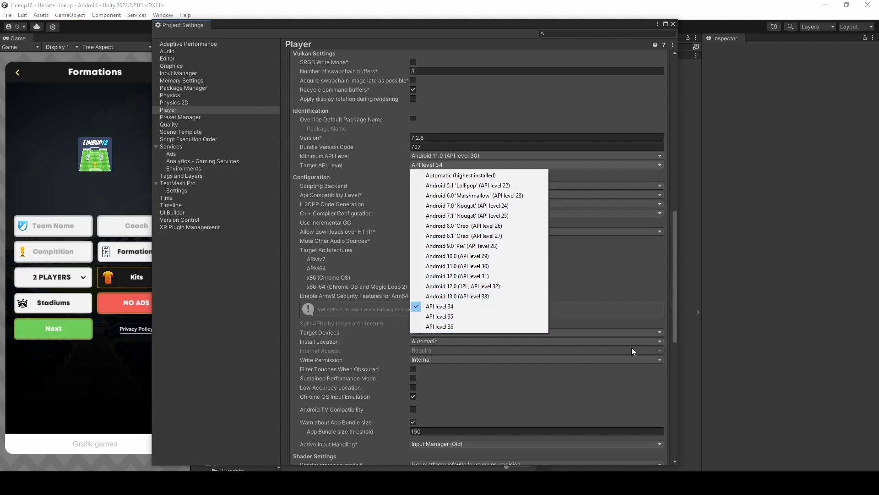
pyautogui.moveTo(679, 295)
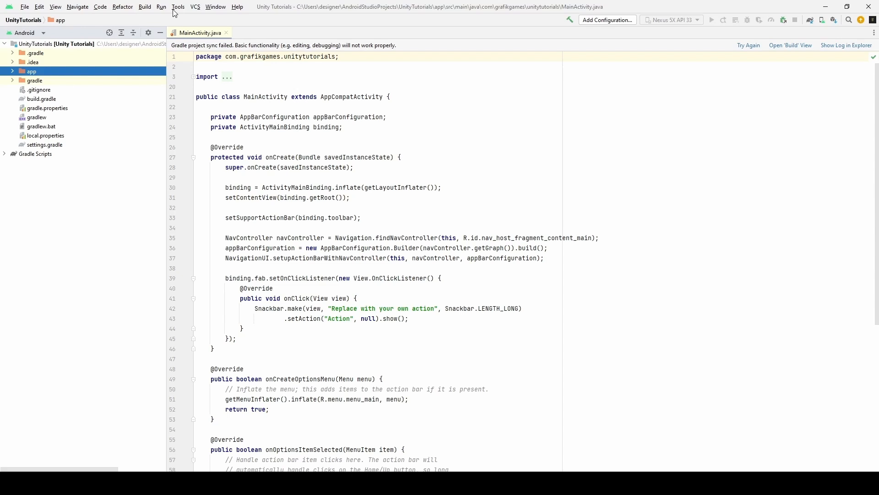
pyautogui.moveTo(179, 7)
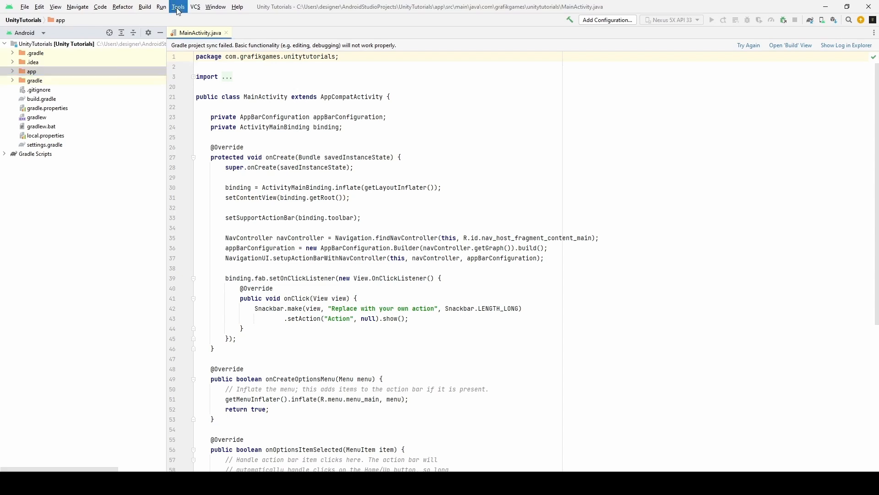
# - Reach the Android SDK manager from Android Studio's Tools menu
pyautogui.click(177, 7)
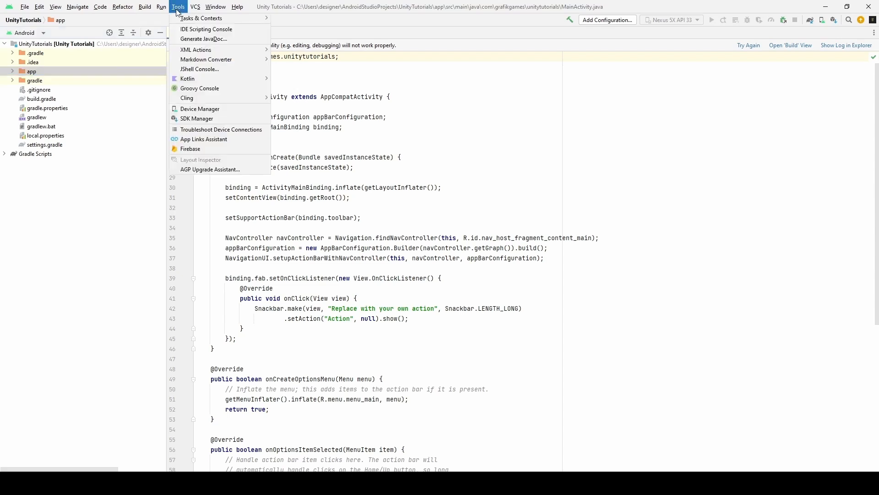
pyautogui.moveTo(197, 118)
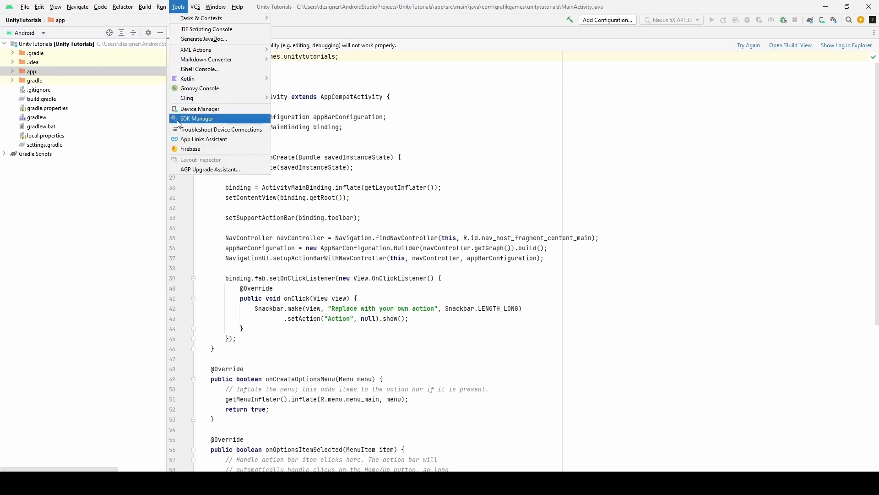
pyautogui.click(196, 118)
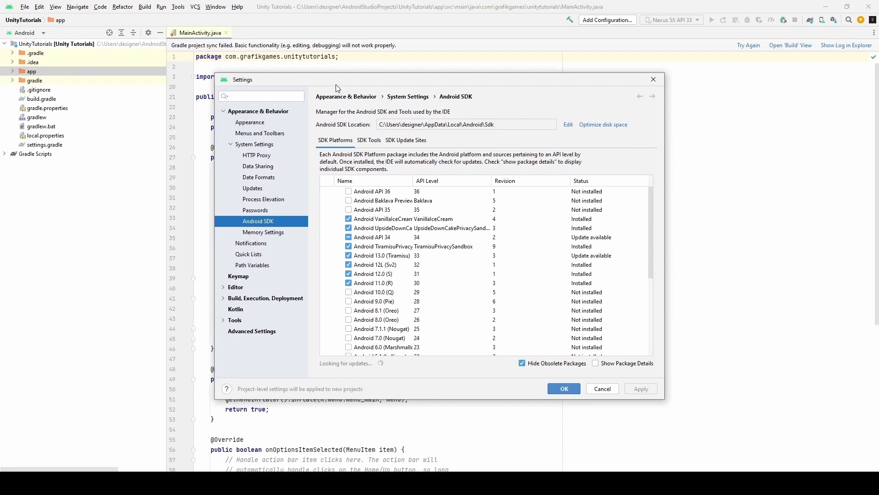
pyautogui.moveTo(233, 226)
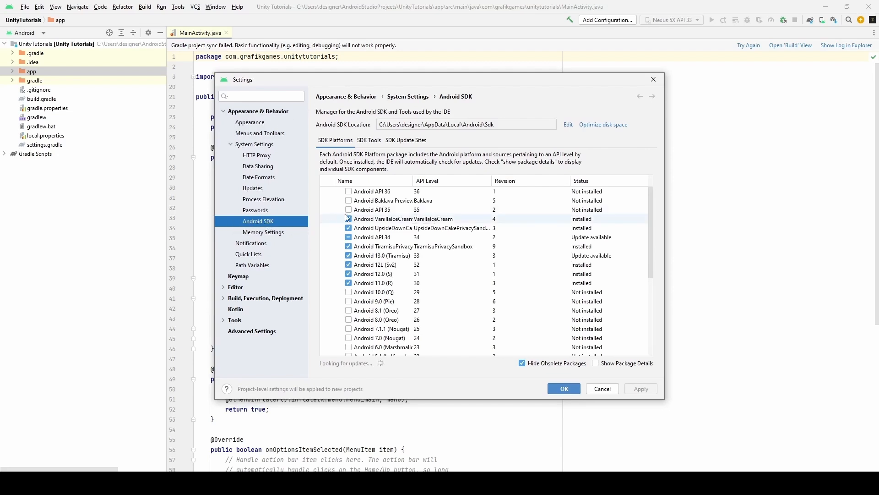
# - Tick Android API 35, Android Baklava Preview and Android API 36 in the SDK Platforms list
pyautogui.click(348, 209)
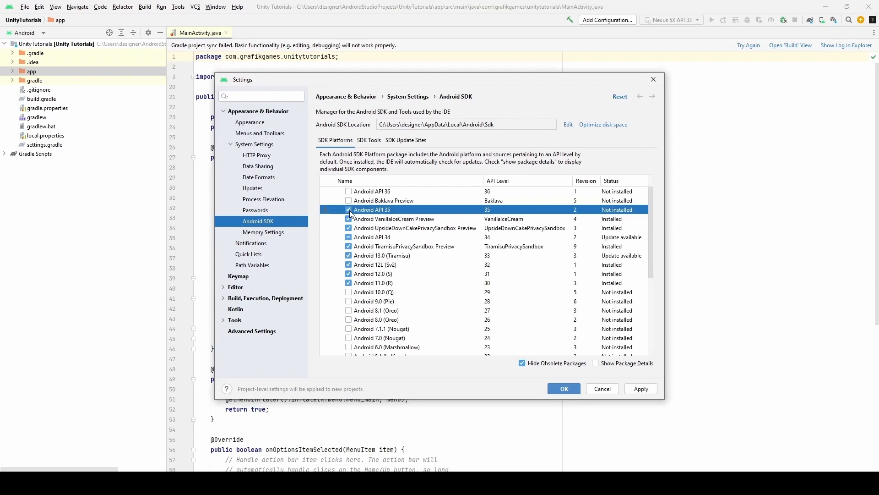
pyautogui.click(348, 208)
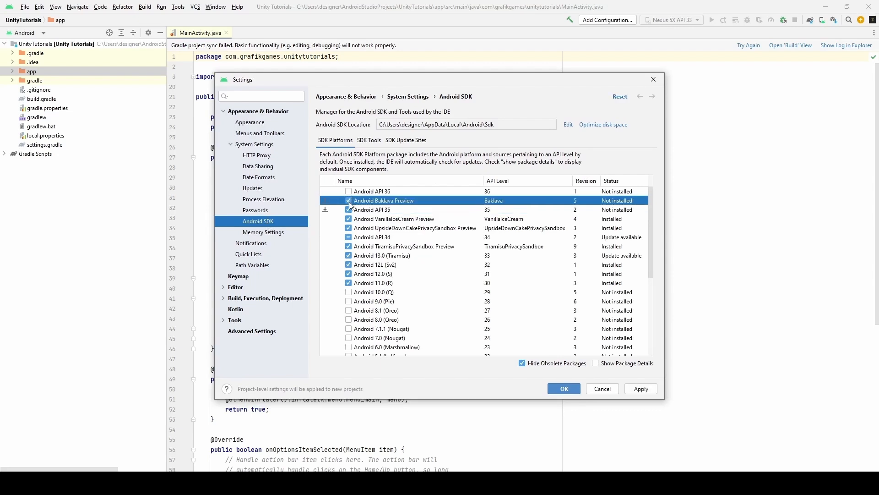
pyautogui.click(348, 201)
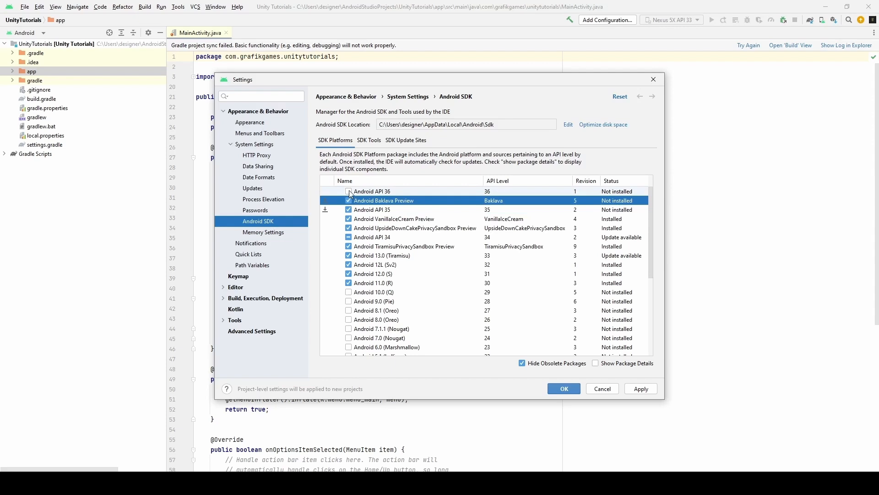
pyautogui.click(349, 190)
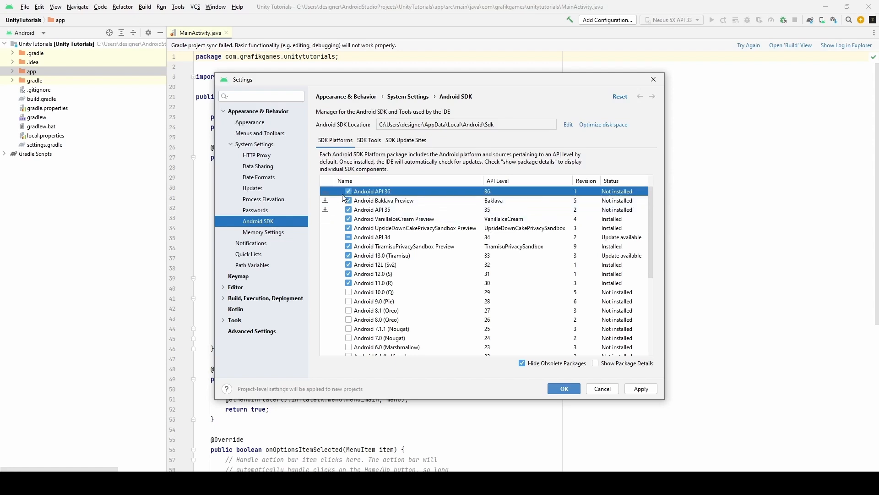
pyautogui.moveTo(390, 214)
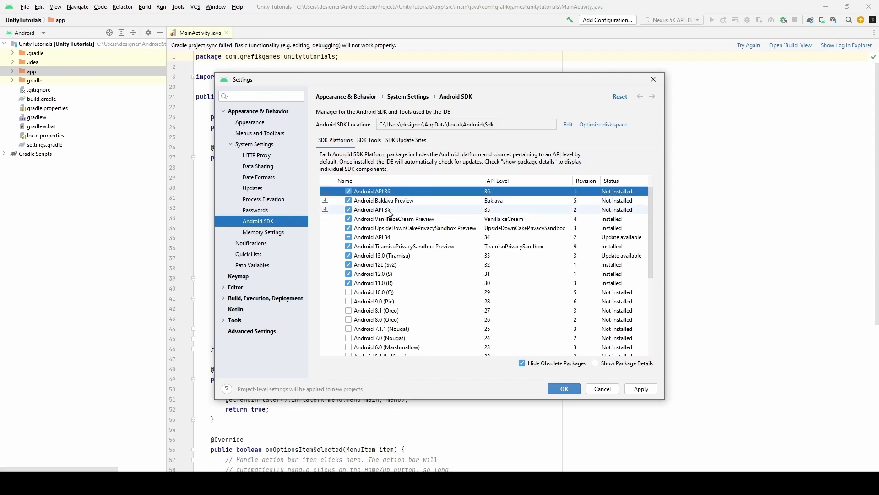
pyautogui.moveTo(368, 257)
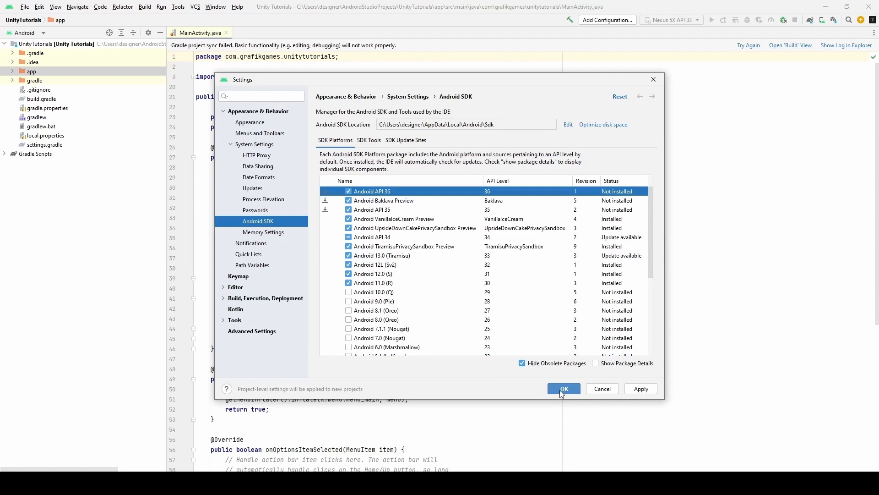
# - Apply and confirm the SDK changes, let platforms 35, 36 and Baklava download, then finish the installer
pyautogui.click(564, 388)
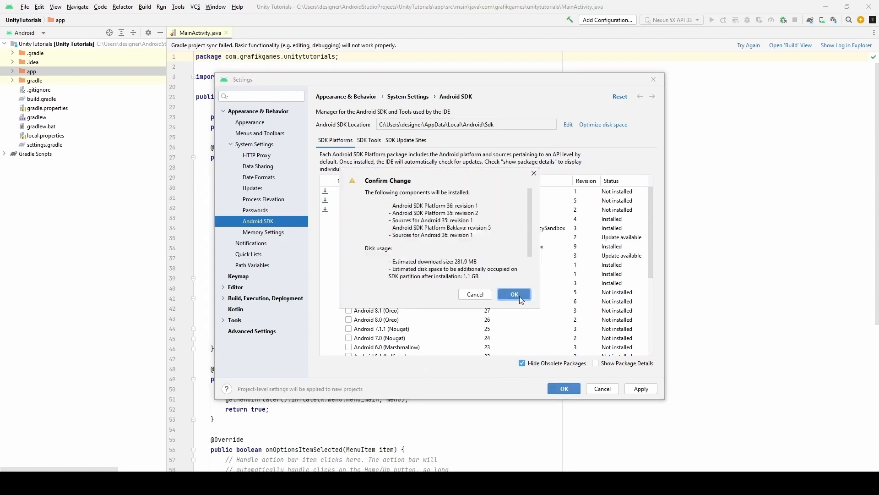
pyautogui.click(514, 294)
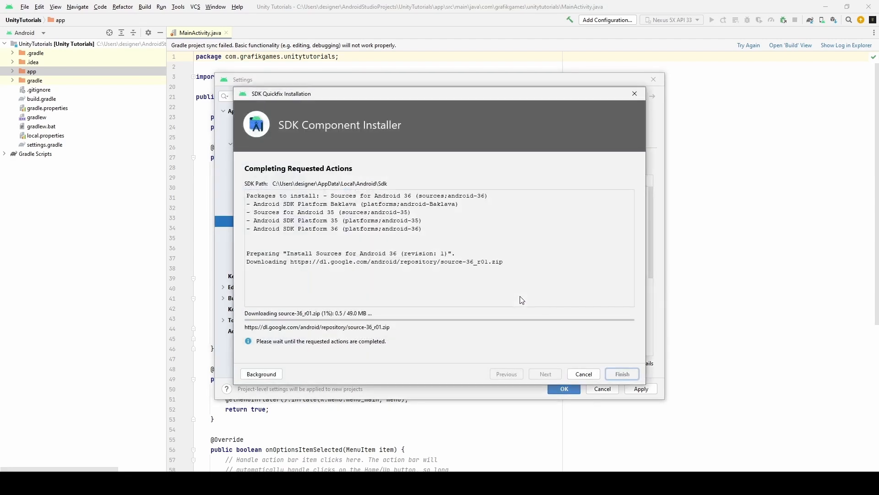
pyautogui.moveTo(421, 373)
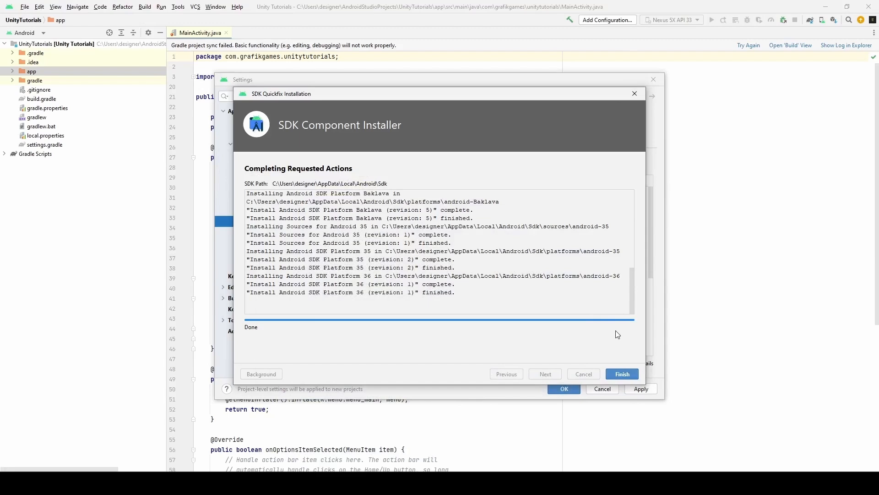
pyautogui.moveTo(633, 375)
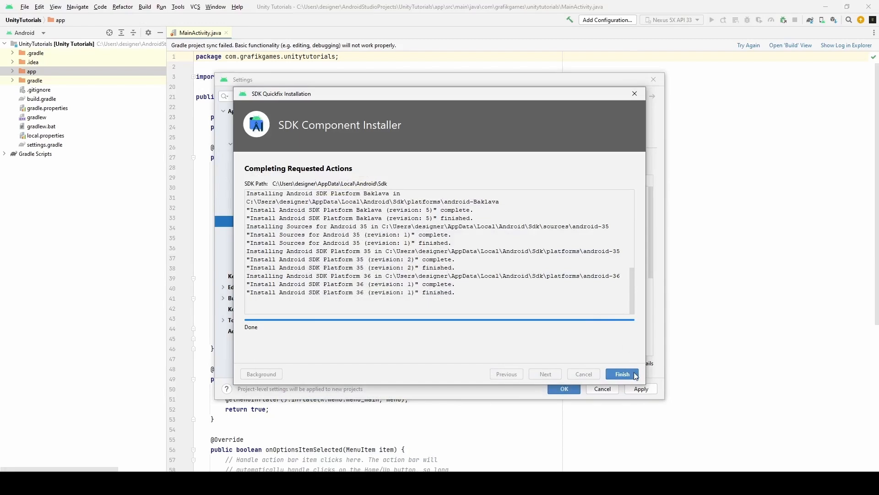
pyautogui.click(622, 374)
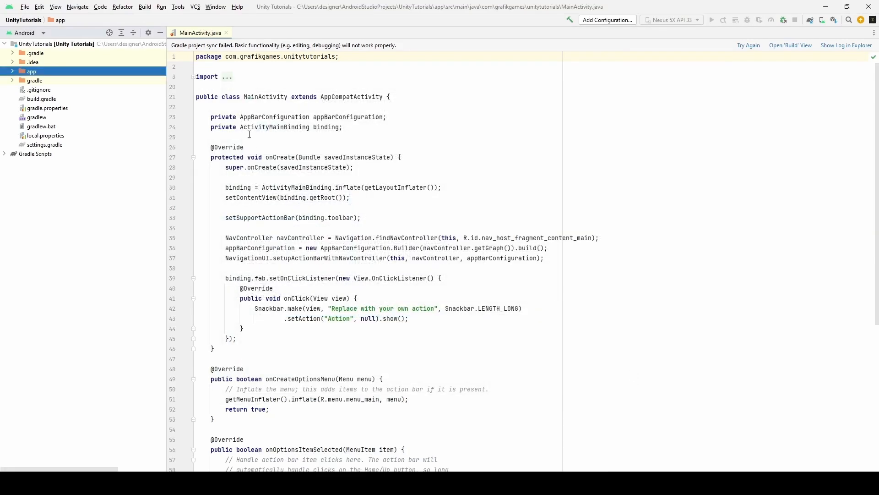
# - Verify the new platforms show as installed, grab the Android SDK Location path, and start a file browser
pyautogui.click(178, 7)
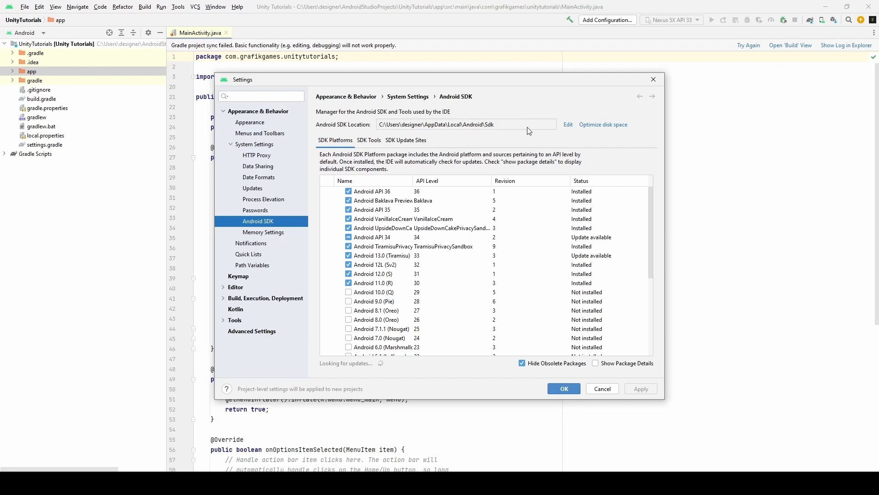
pyautogui.click(460, 124)
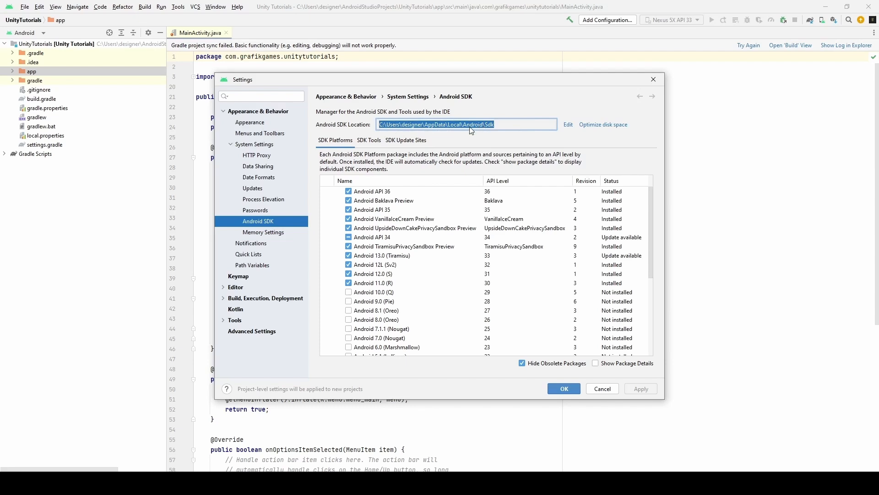
pyautogui.moveTo(530, 126)
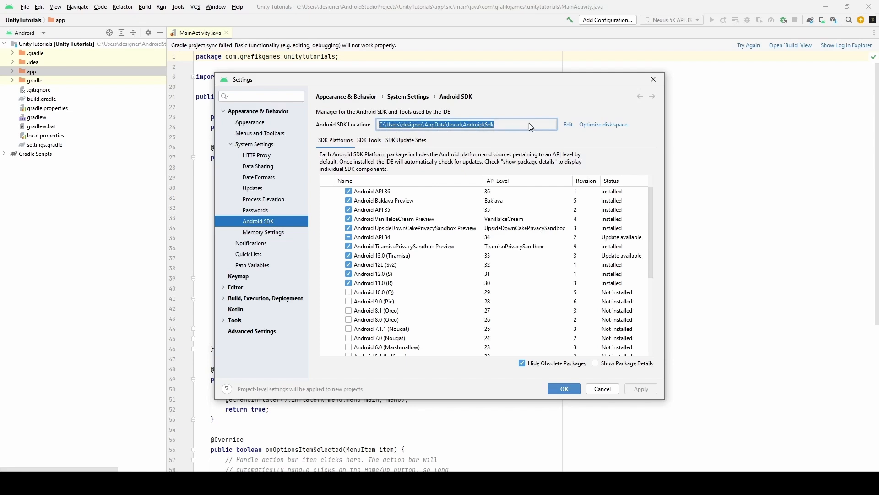
pyautogui.moveTo(545, 151)
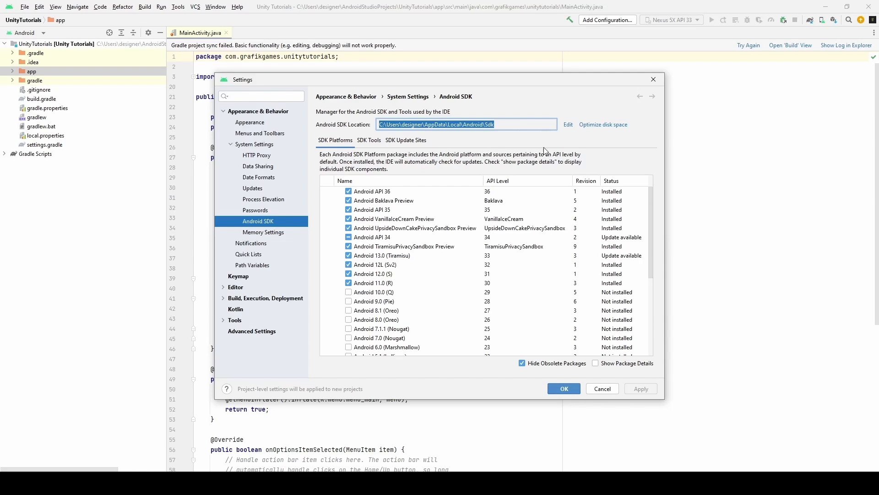
pyautogui.click(601, 388)
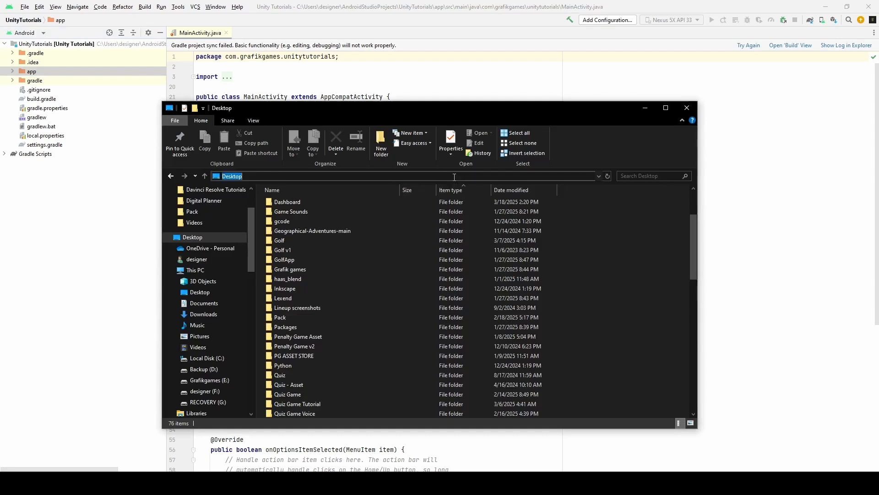
# - Navigate to C:\Users\designer\AppData\Local\Android\Sdk\platforms and select the android-36 folder
pyautogui.write('C:\\Users\\designer\\AppData\\Local\\Android\\Sdk')
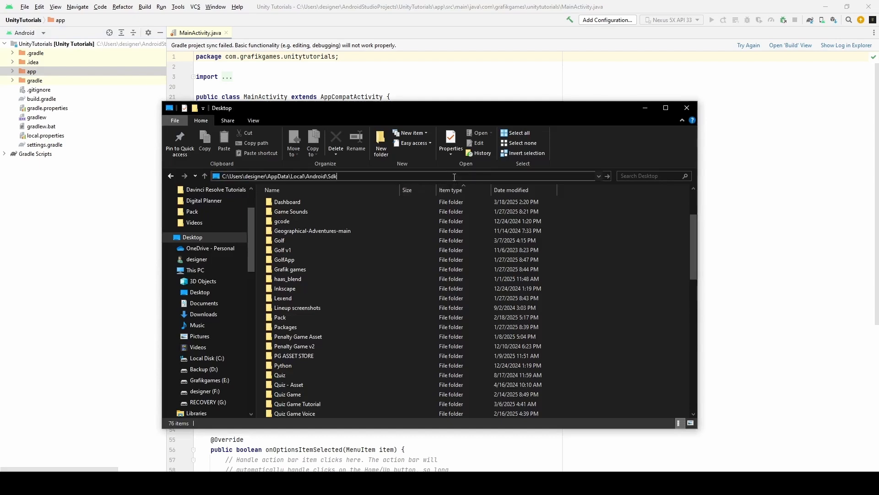
pyautogui.press('Return')
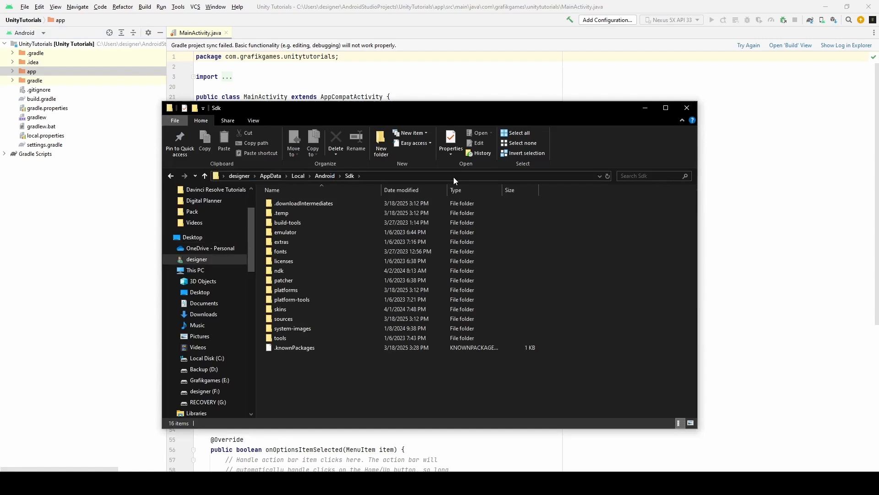
pyautogui.click(286, 290)
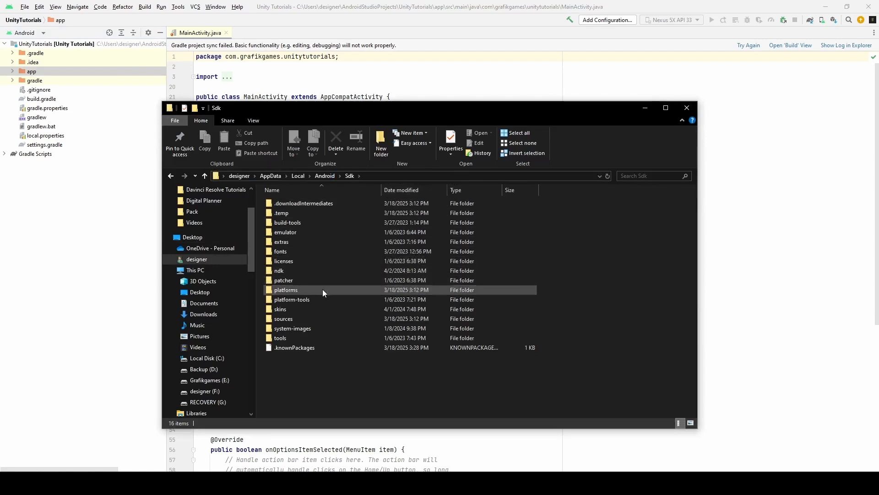
pyautogui.doubleClick(286, 290)
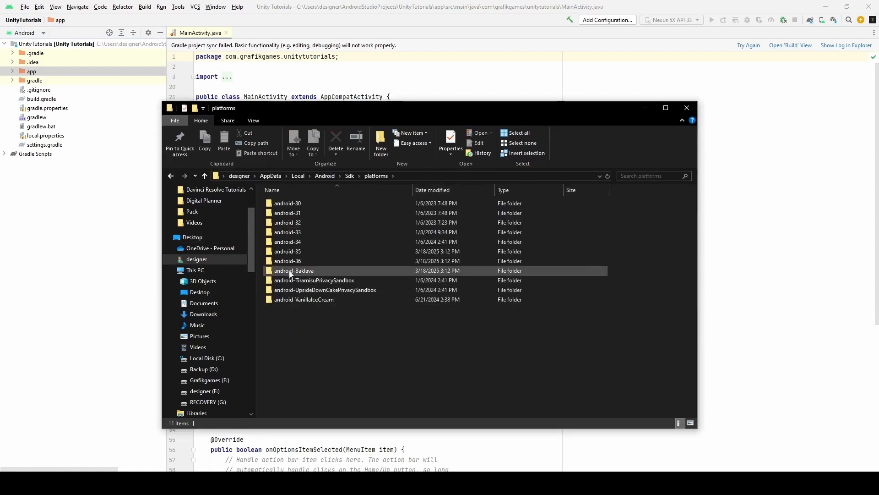
pyautogui.click(286, 251)
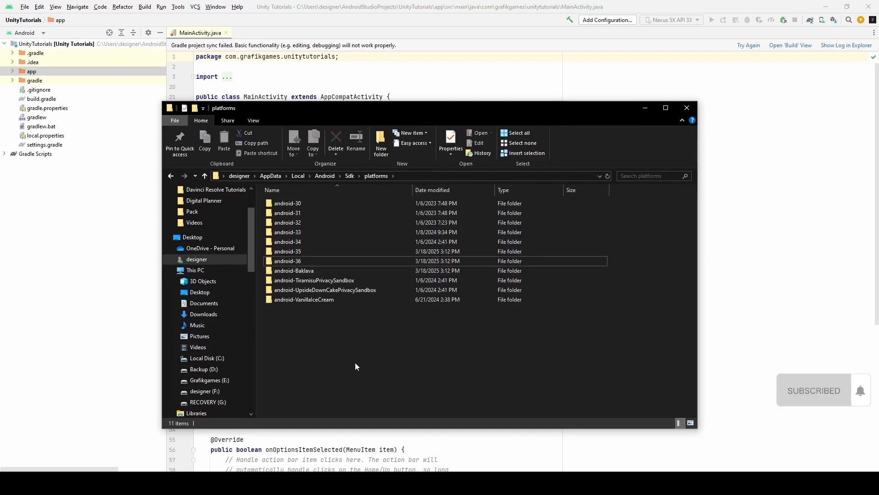
pyautogui.moveTo(388, 426)
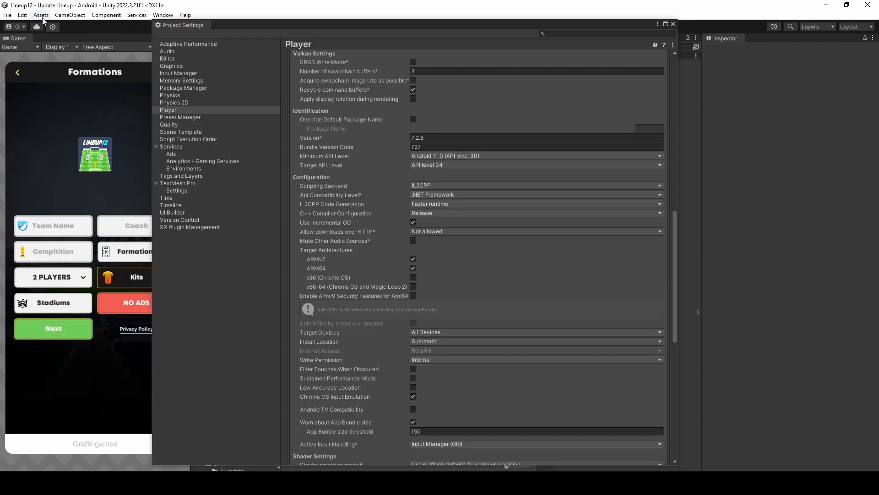
# - Bring up Unity's Preferences window via Edit > Preferences
pyautogui.click(22, 16)
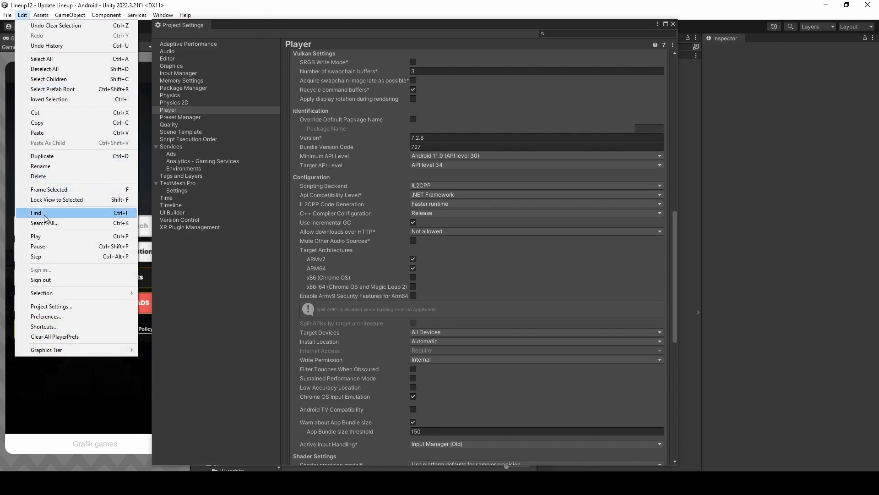
pyautogui.moveTo(46, 316)
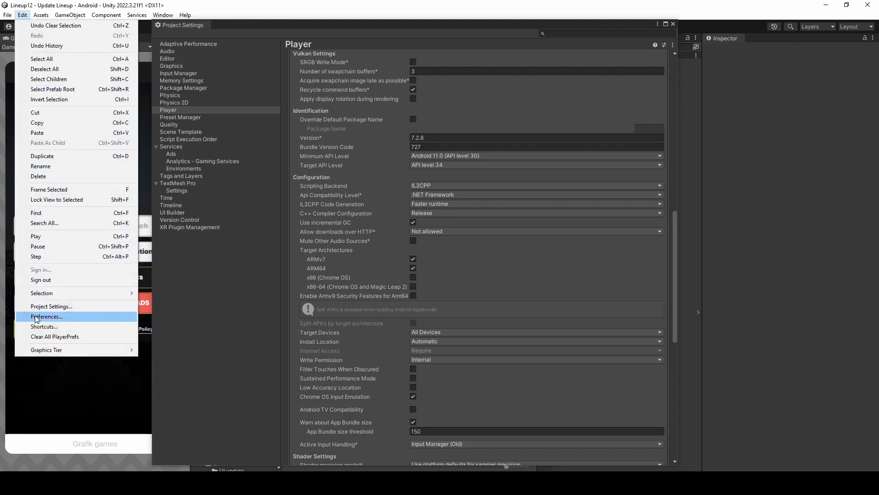
pyautogui.click(46, 316)
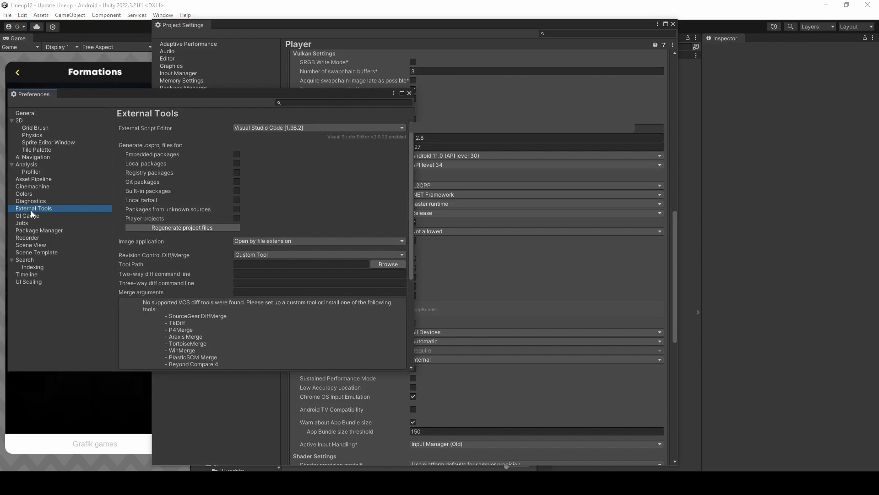
# - Scroll External Tools down to the Android section showing Unity's bundled JDK, SDK, NDK and Gradle paths
pyautogui.scroll(-3)
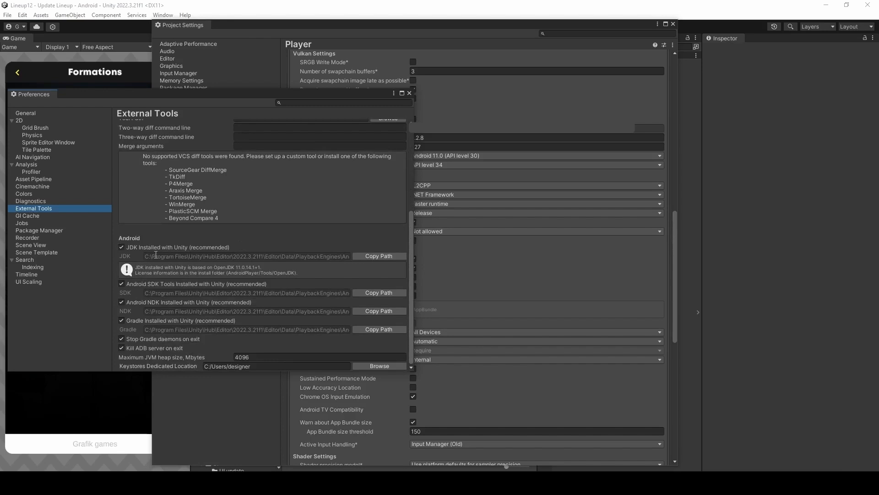
pyautogui.moveTo(253, 291)
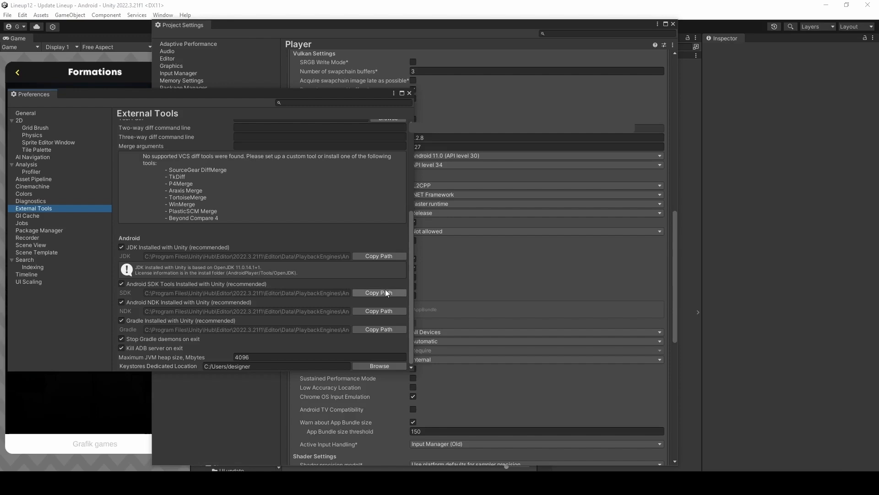
pyautogui.moveTo(390, 297)
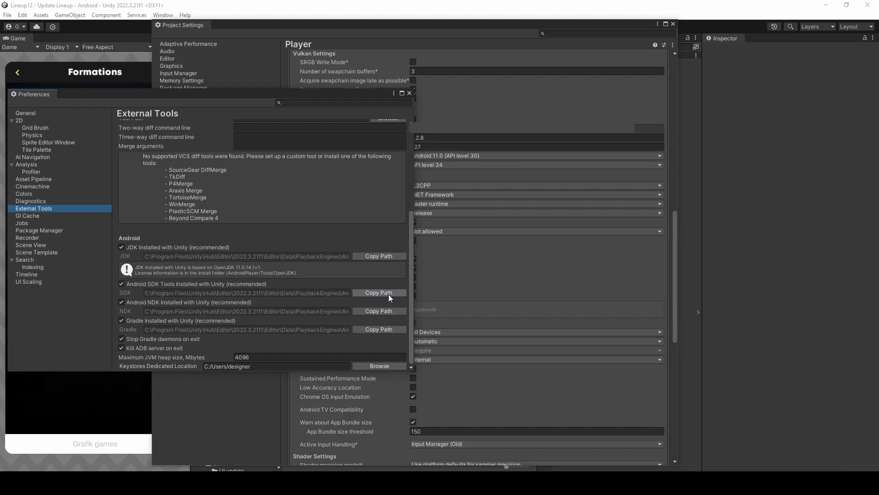
pyautogui.moveTo(348, 322)
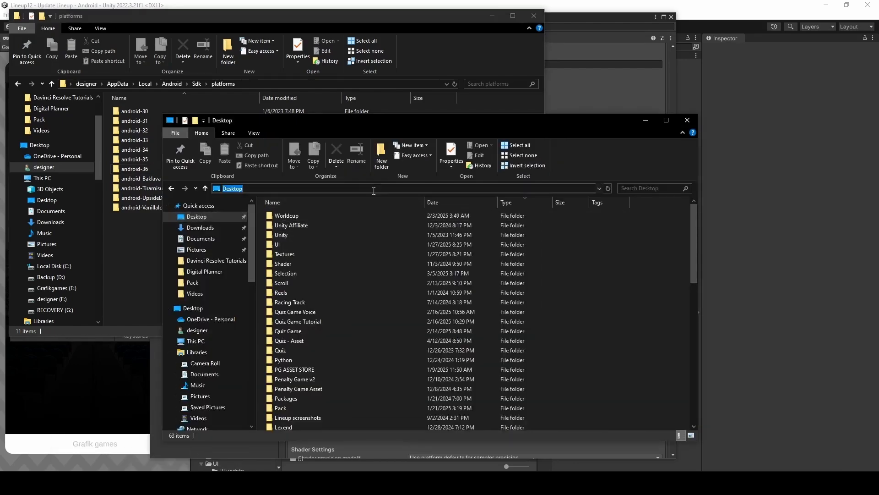
# - Go to Unity 2022.3.21f1's bundled AndroidPlayer SDK path and enter its platforms folder (android-29 to 34)
pyautogui.write('C:\\Program Files\\Unity\\Hub\\Editor\\2022.3.21f1\\Editor\\Data\\PlaybackEngines\\AndroidPlayer\\SDK')
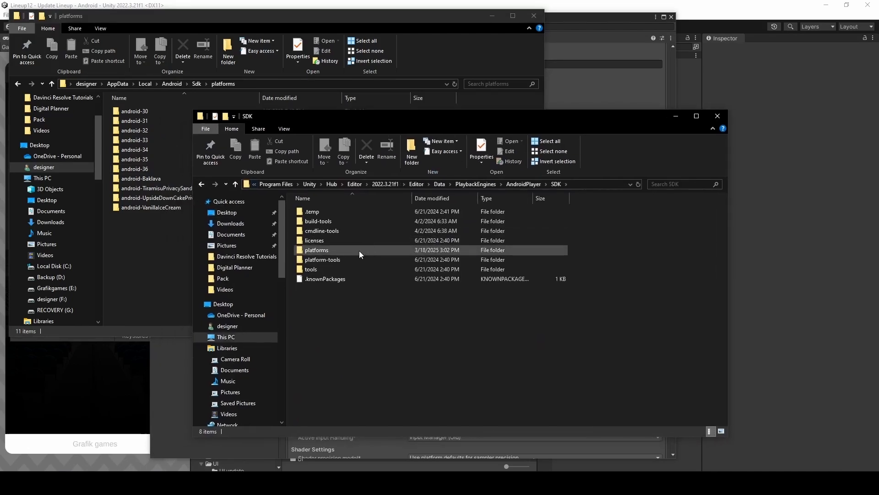
pyautogui.doubleClick(316, 249)
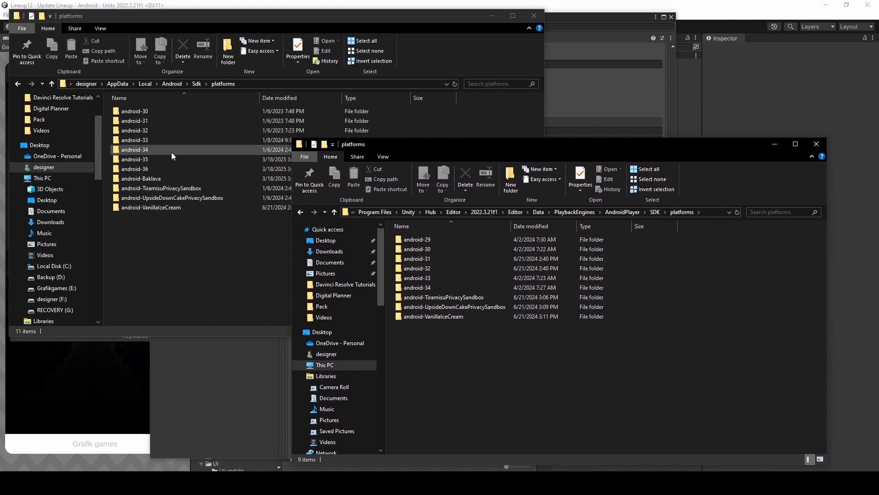
# - Copy android-35, android-36 and android-Baklava from the Android SDK platforms folder into Unity's platforms folder
pyautogui.click(135, 149)
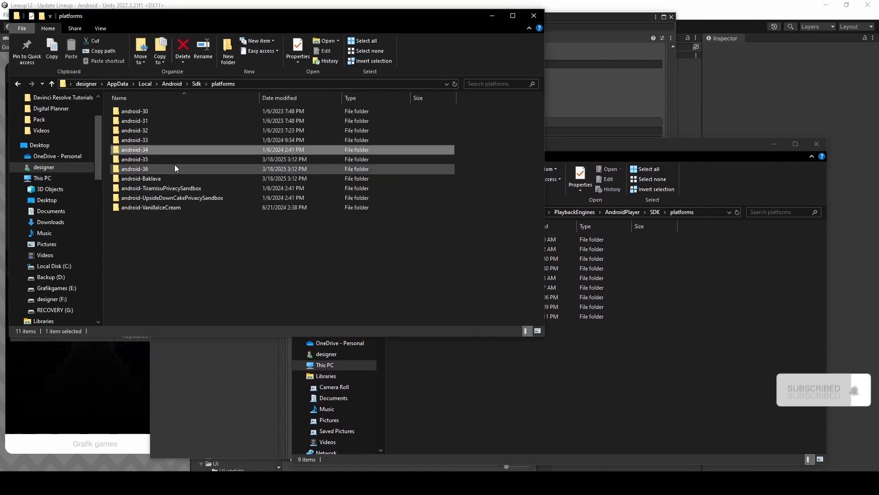
pyautogui.click(134, 159)
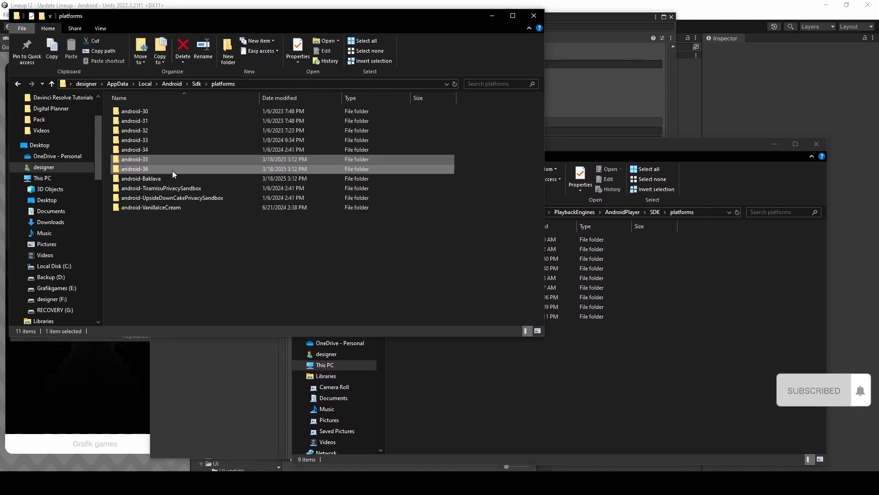
pyautogui.rightClick(141, 179)
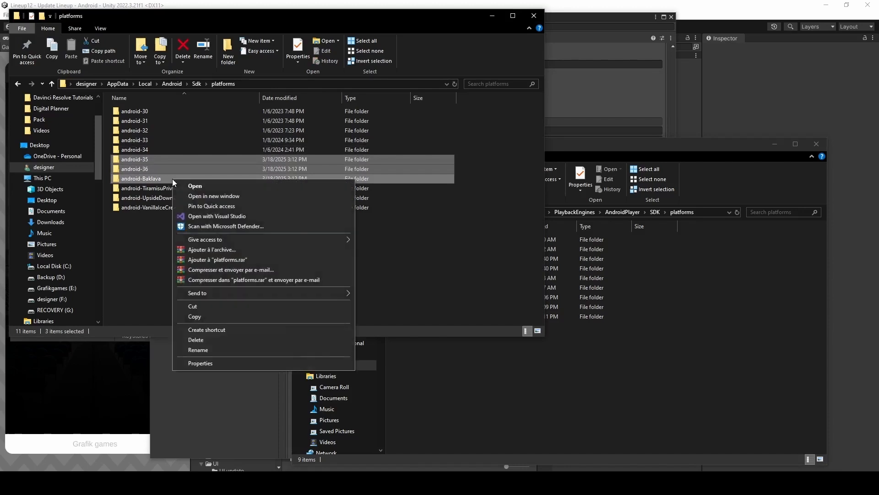
pyautogui.click(259, 276)
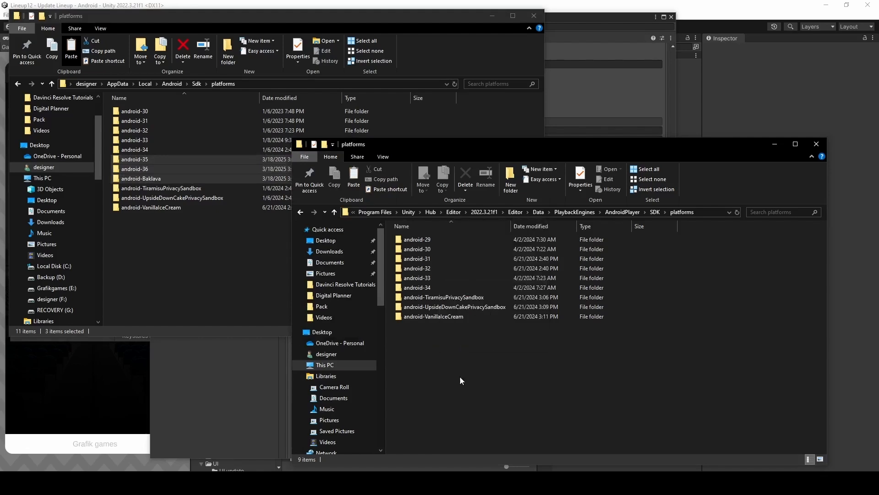
pyautogui.click(353, 179)
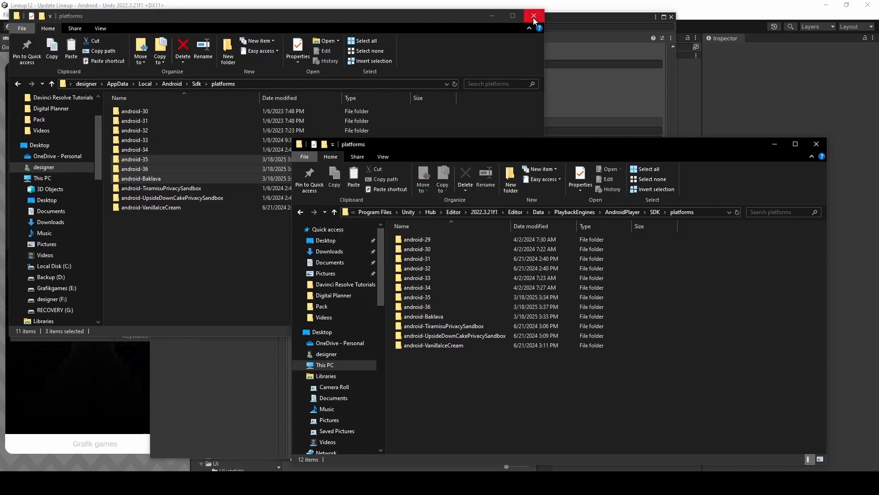
# - Close the Explorer windows and return to Unity, where the Target API list now offers 35 and 36
pyautogui.click(533, 16)
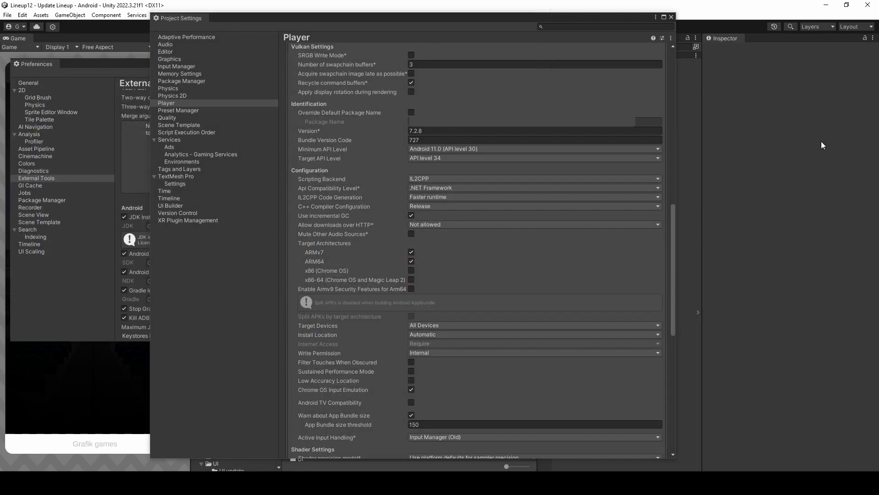
pyautogui.click(35, 178)
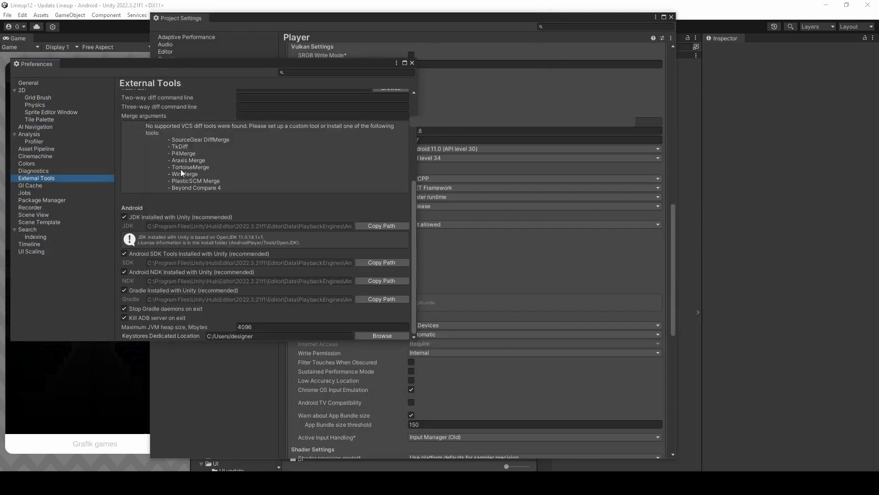
pyautogui.click(412, 63)
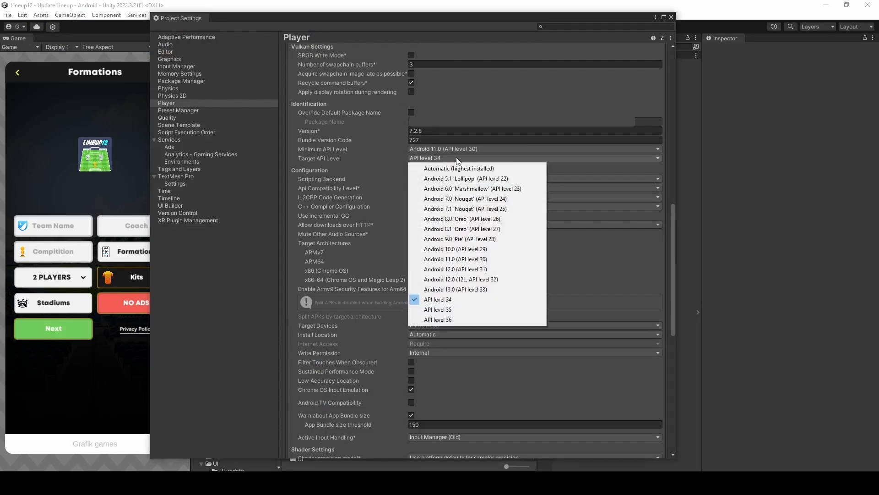
pyautogui.moveTo(449, 299)
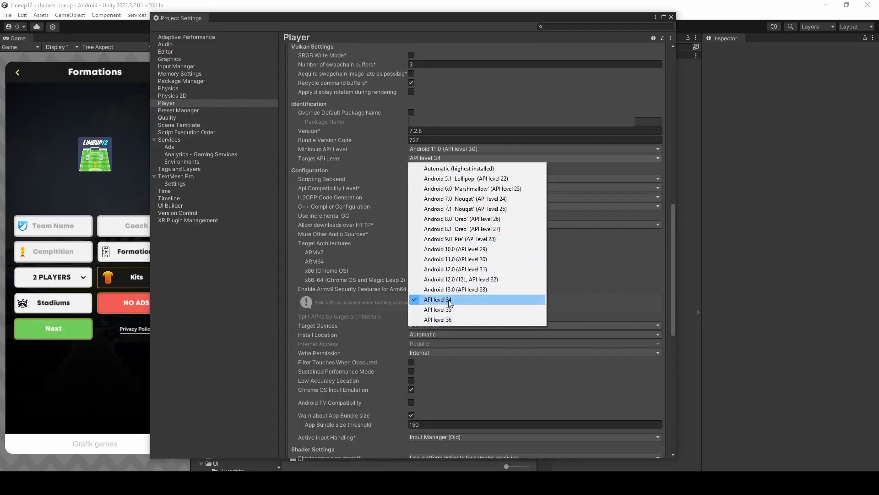
pyautogui.moveTo(301, 280)
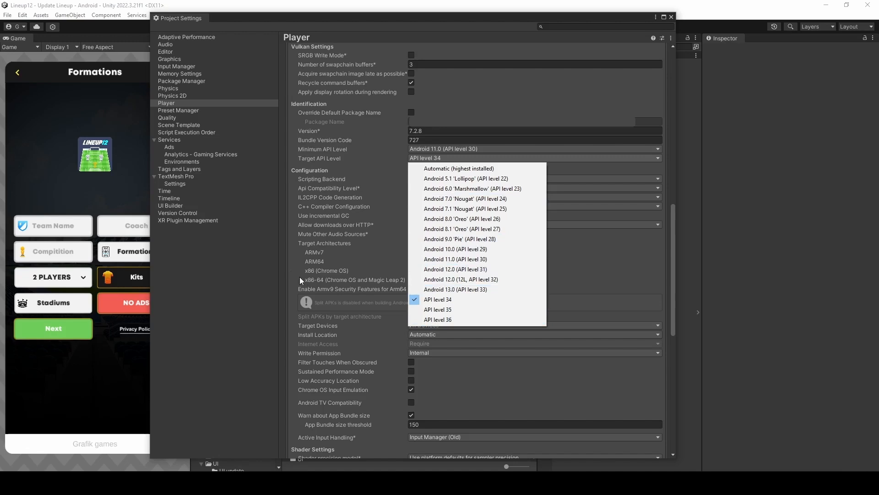
# - Set Player settings Target API Level to API level 36
pyautogui.click(438, 298)
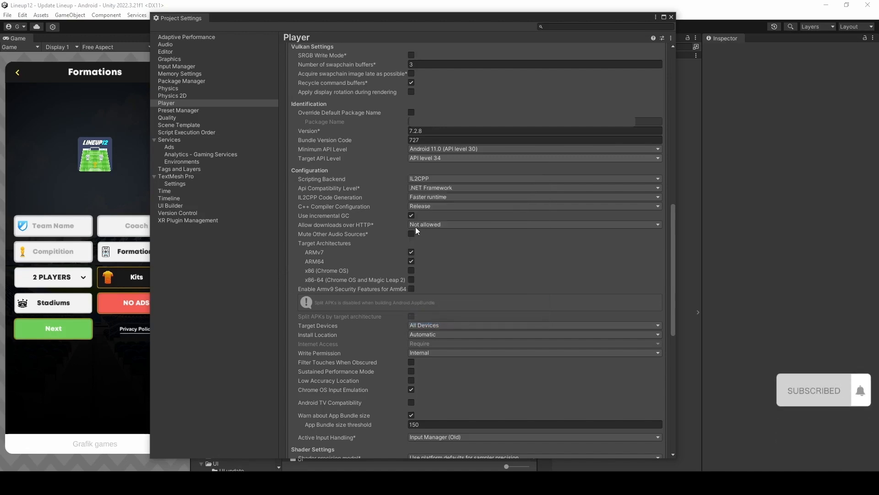
pyautogui.click(533, 157)
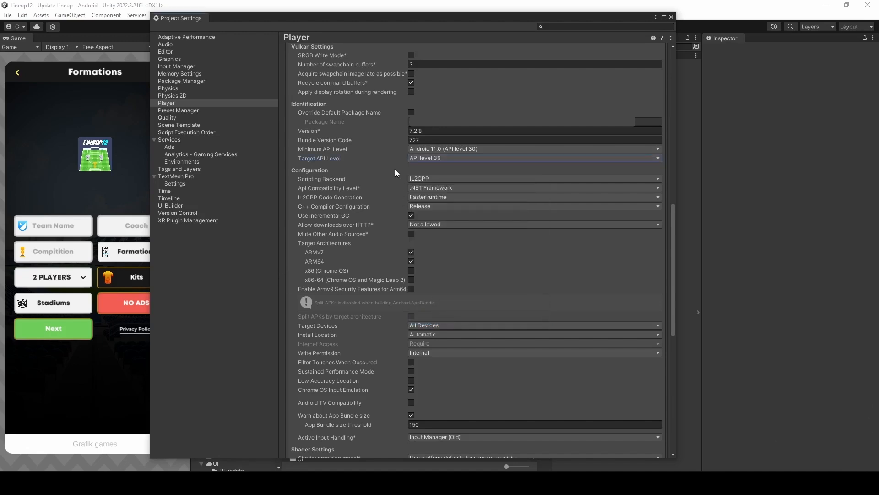